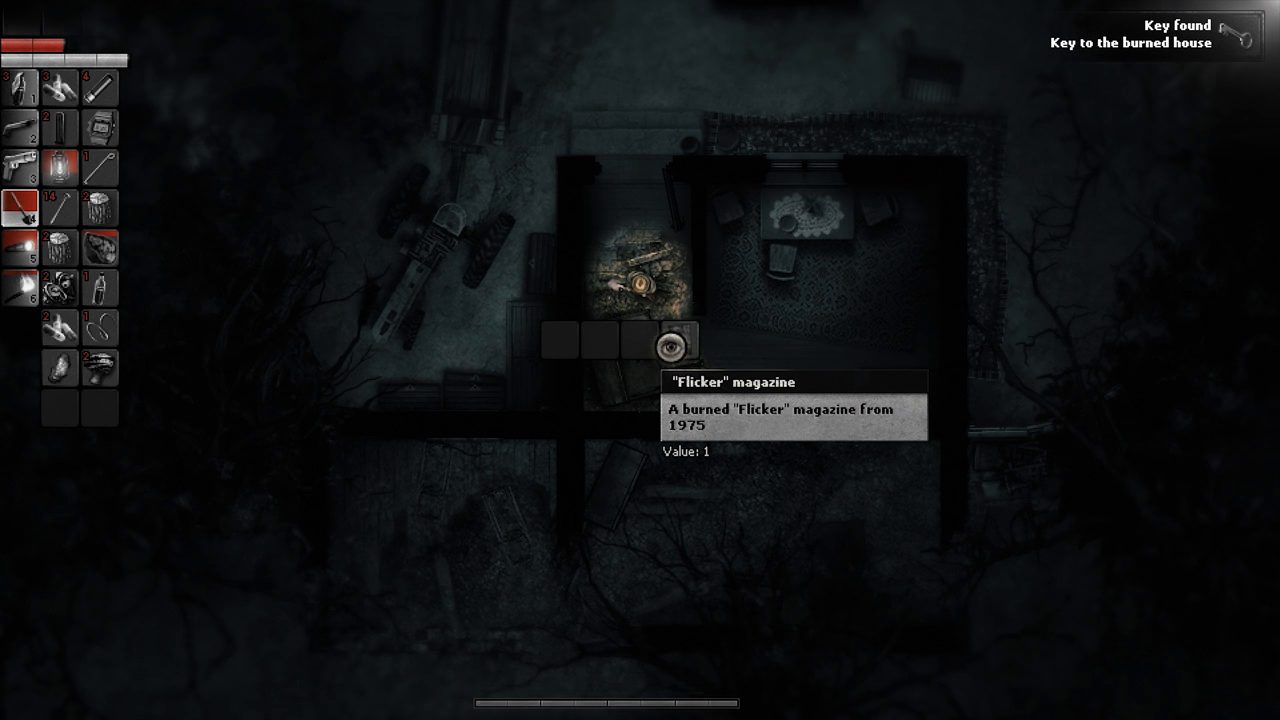
- Take and read the burned Flicker magazine from the container
{"action": "left_click", "coordinate": [673, 341]}
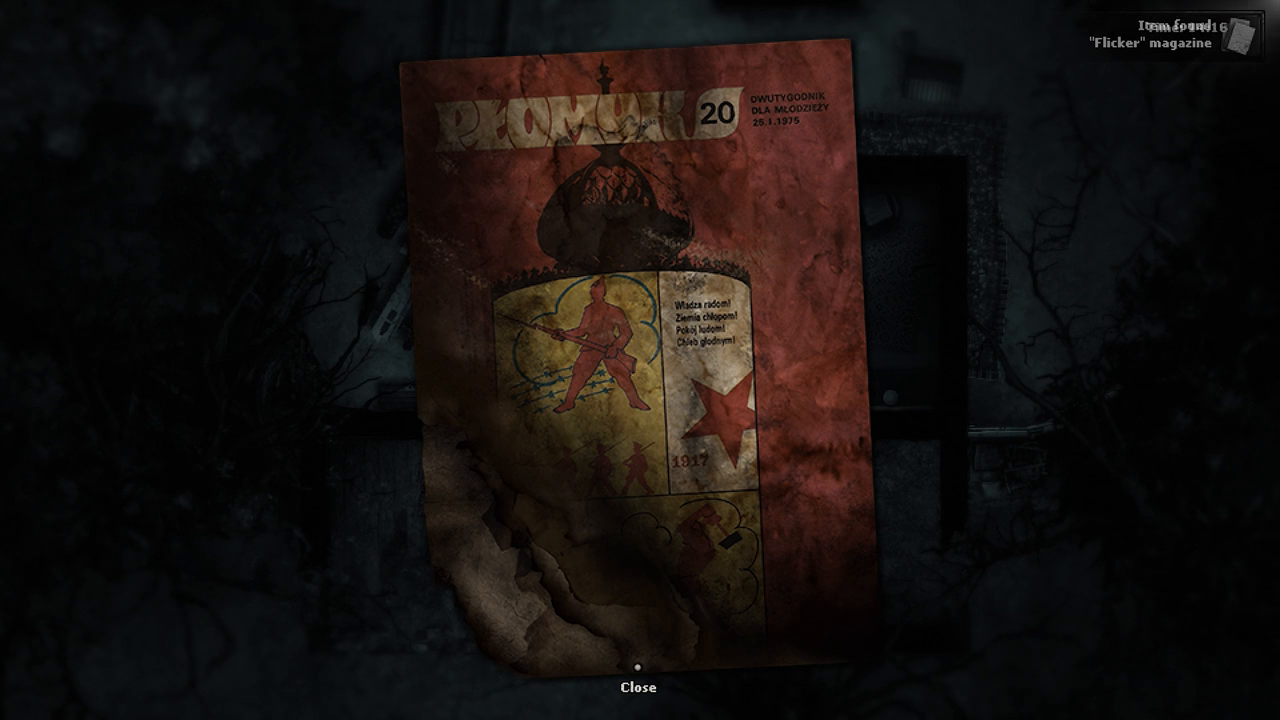
{"action": "left_click", "coordinate": [640, 688]}
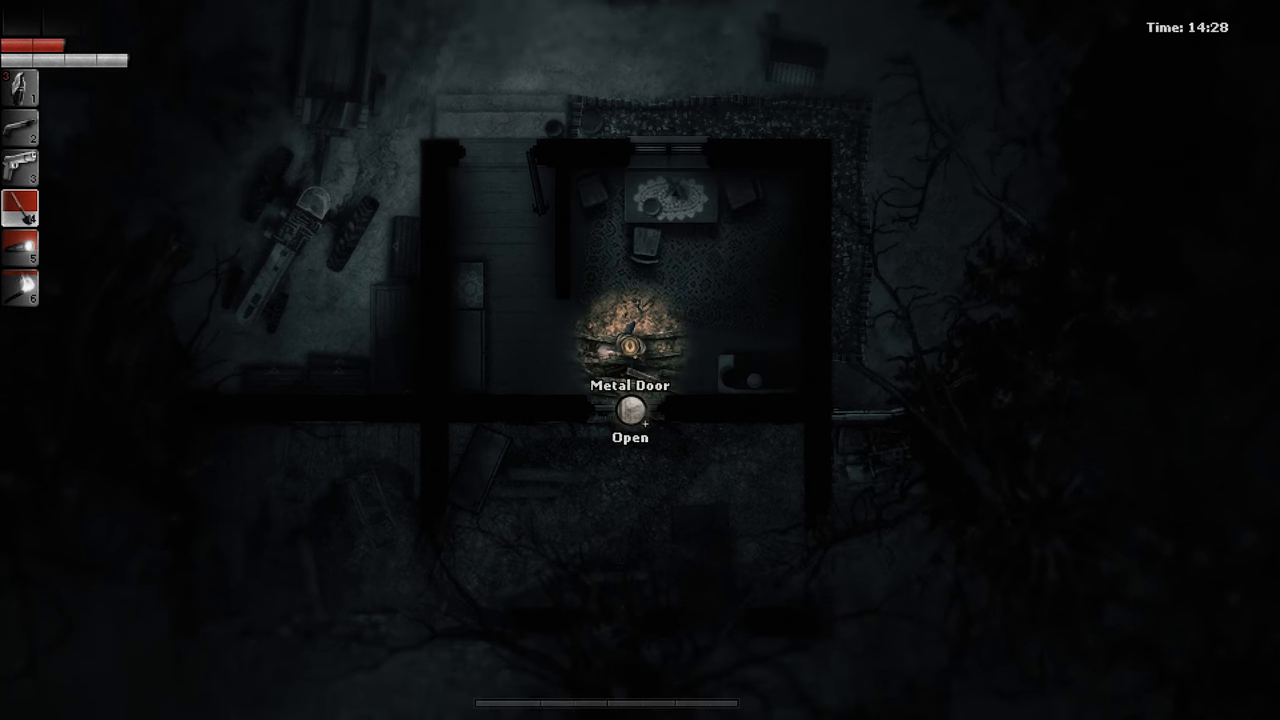
{"action": "left_click", "coordinate": [632, 410]}
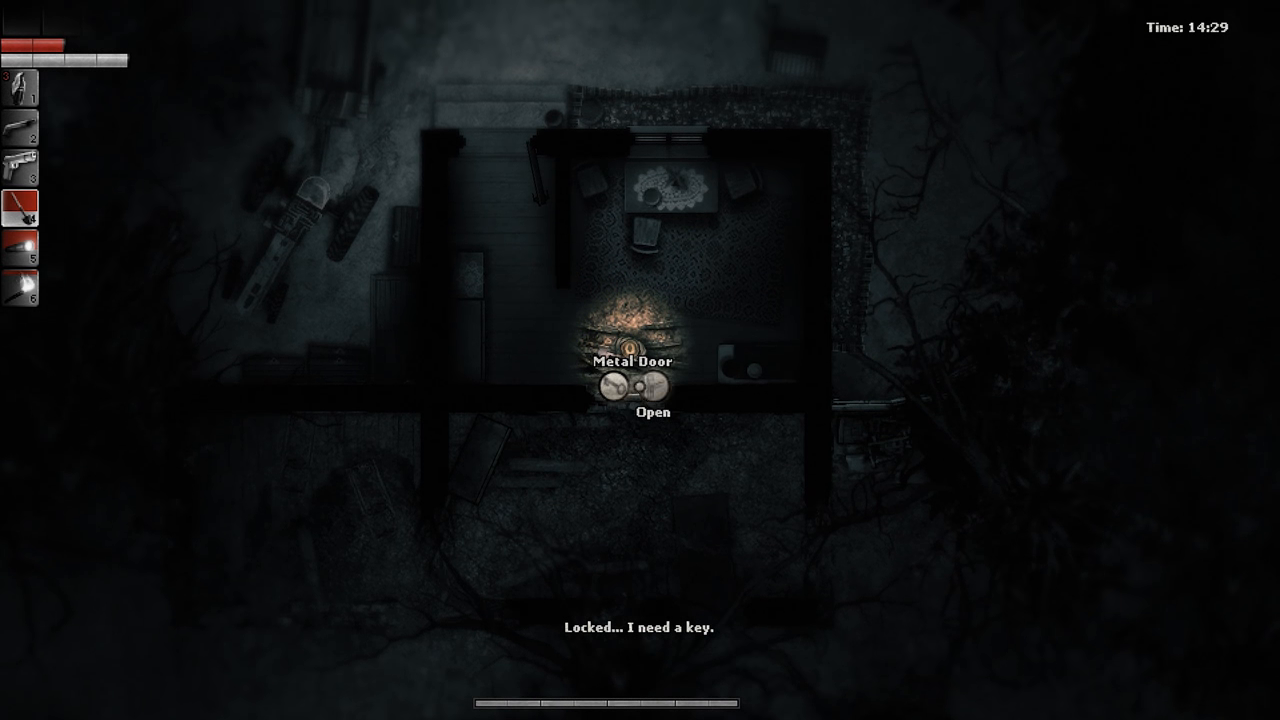
{"action": "left_click", "coordinate": [648, 390]}
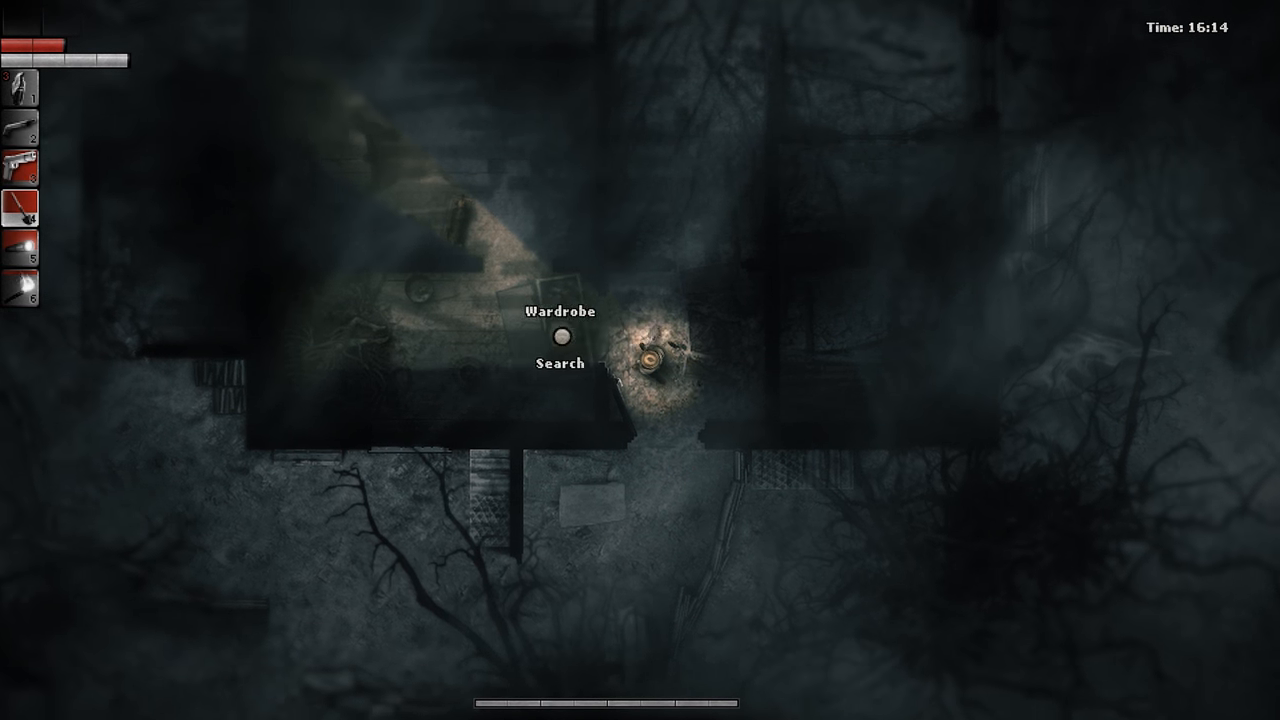
- Search the wardrobe in the ruined building
{"action": "left_click", "coordinate": [561, 363]}
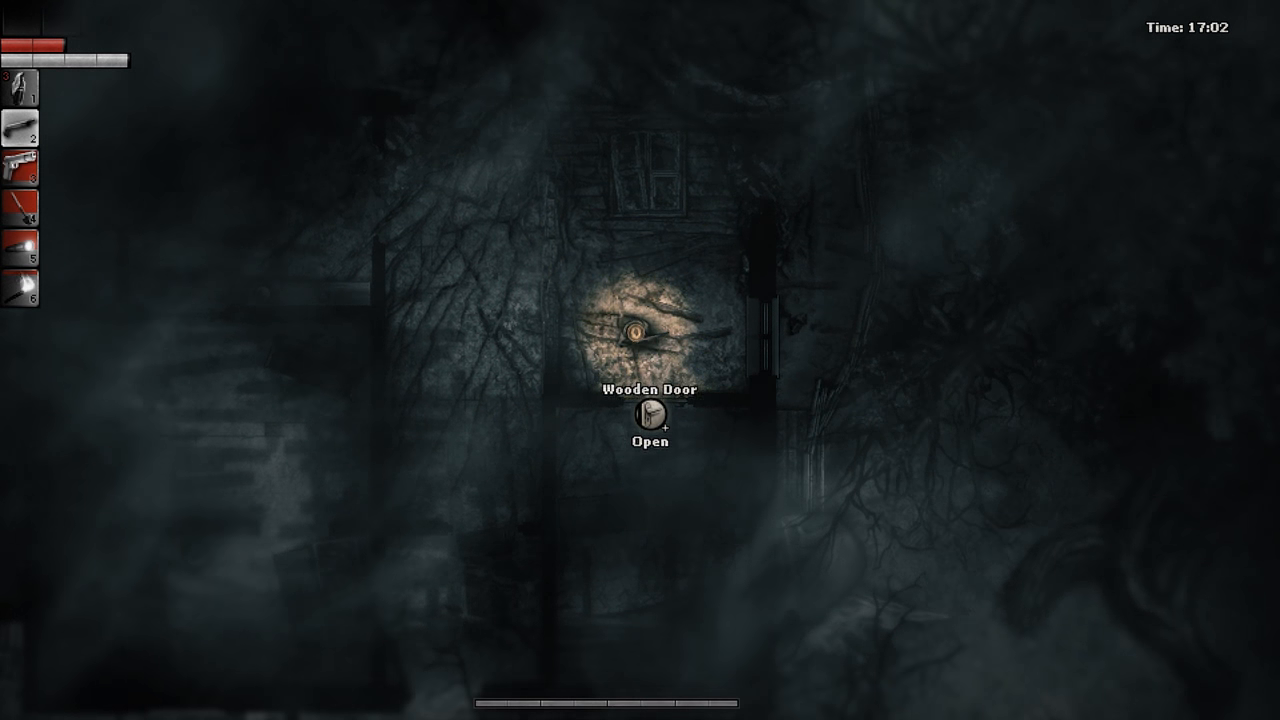
- Open the wooden door and search the Dead Red Chomper's body
{"action": "left_click", "coordinate": [651, 413]}
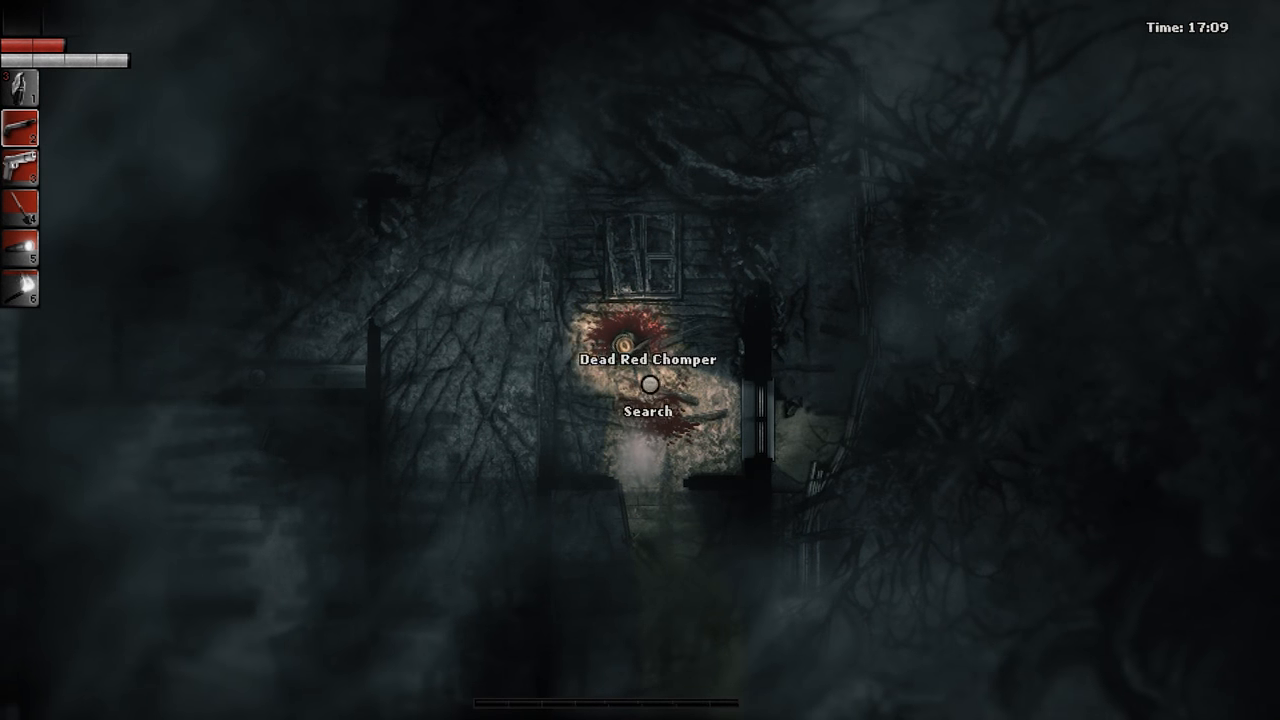
{"action": "left_click", "coordinate": [648, 384]}
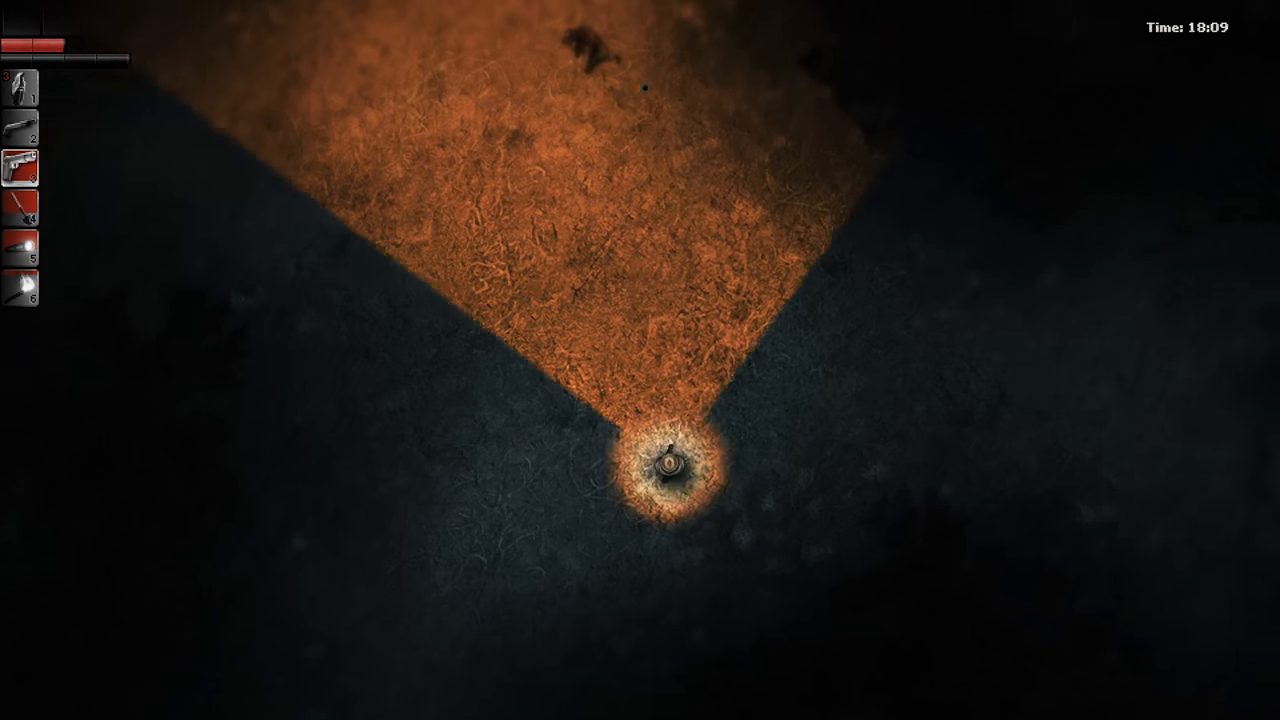
{"action": "key", "text": "m"}
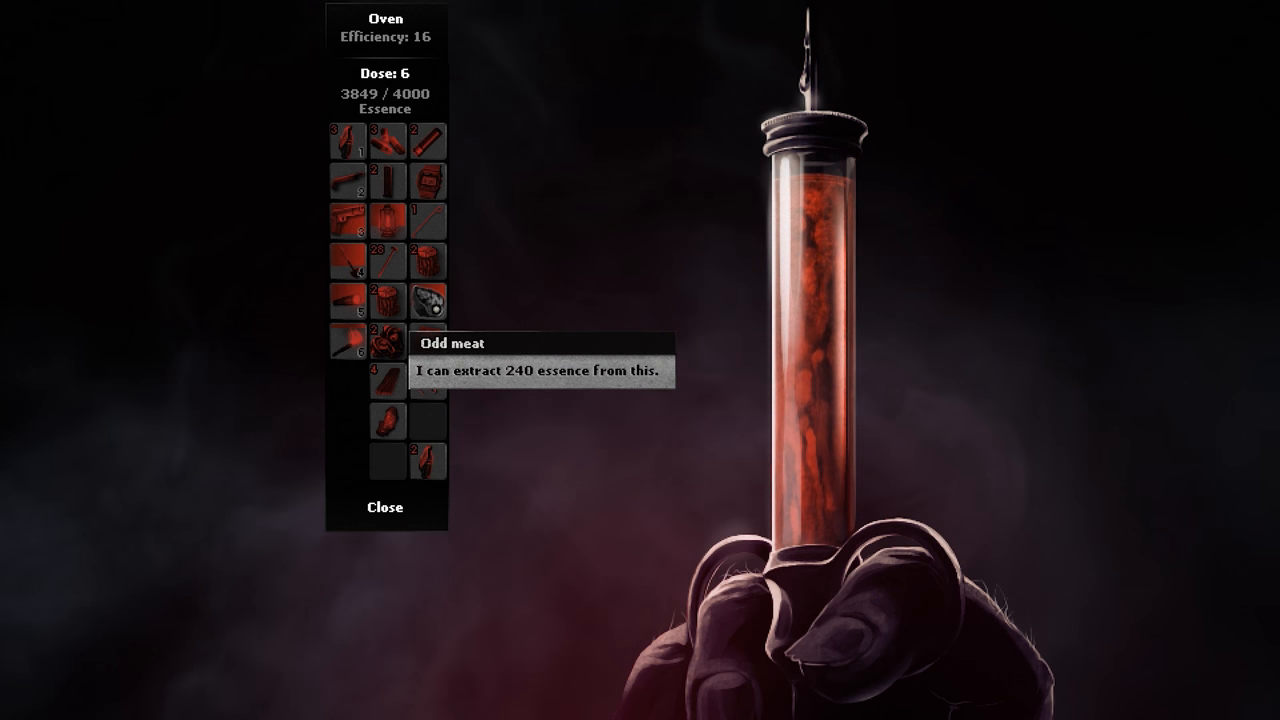
- Feed the odd meat into the oven to push essence past 4000
{"action": "left_click", "coordinate": [349, 340]}
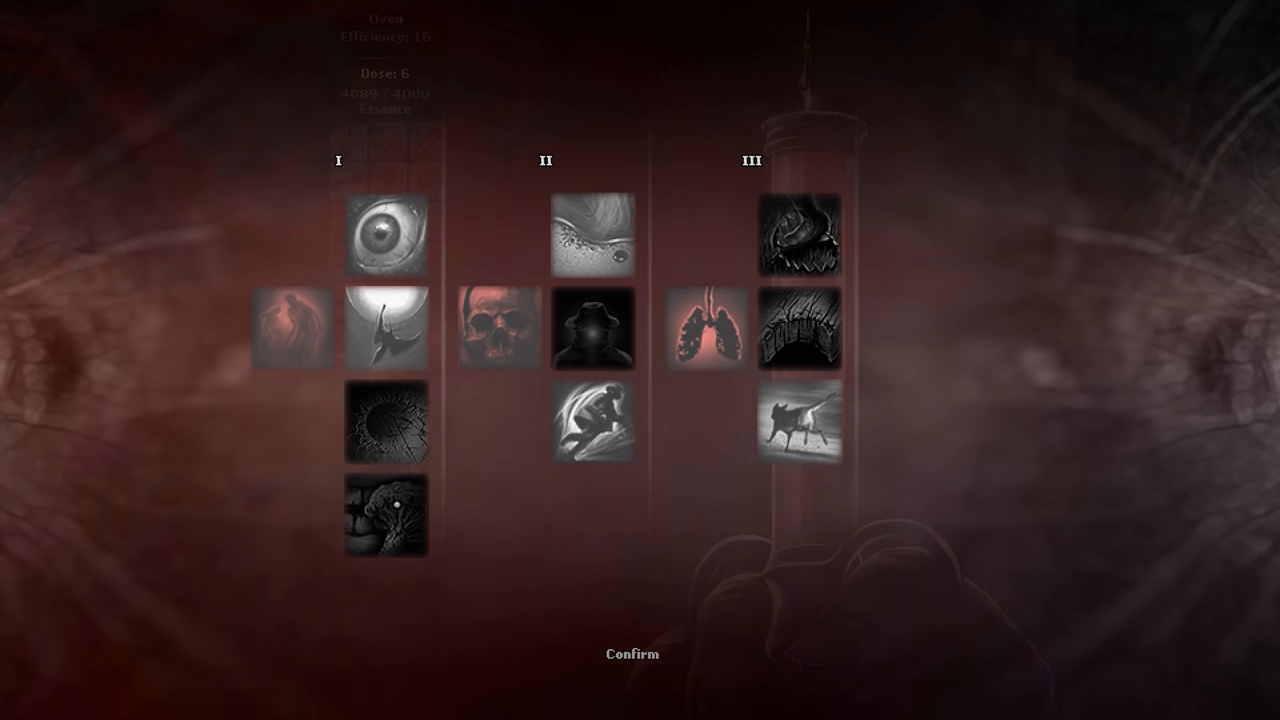
{"action": "mouse_move", "coordinate": [803, 415]}
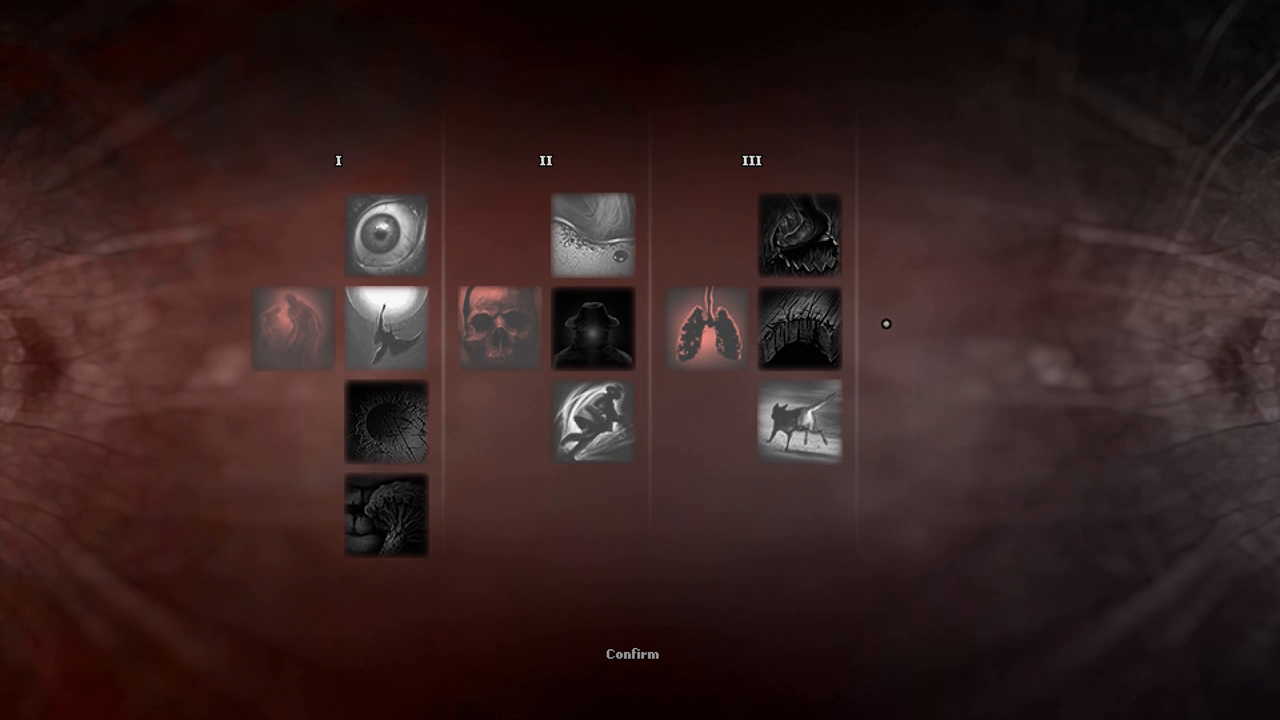
{"action": "mouse_move", "coordinate": [804, 330]}
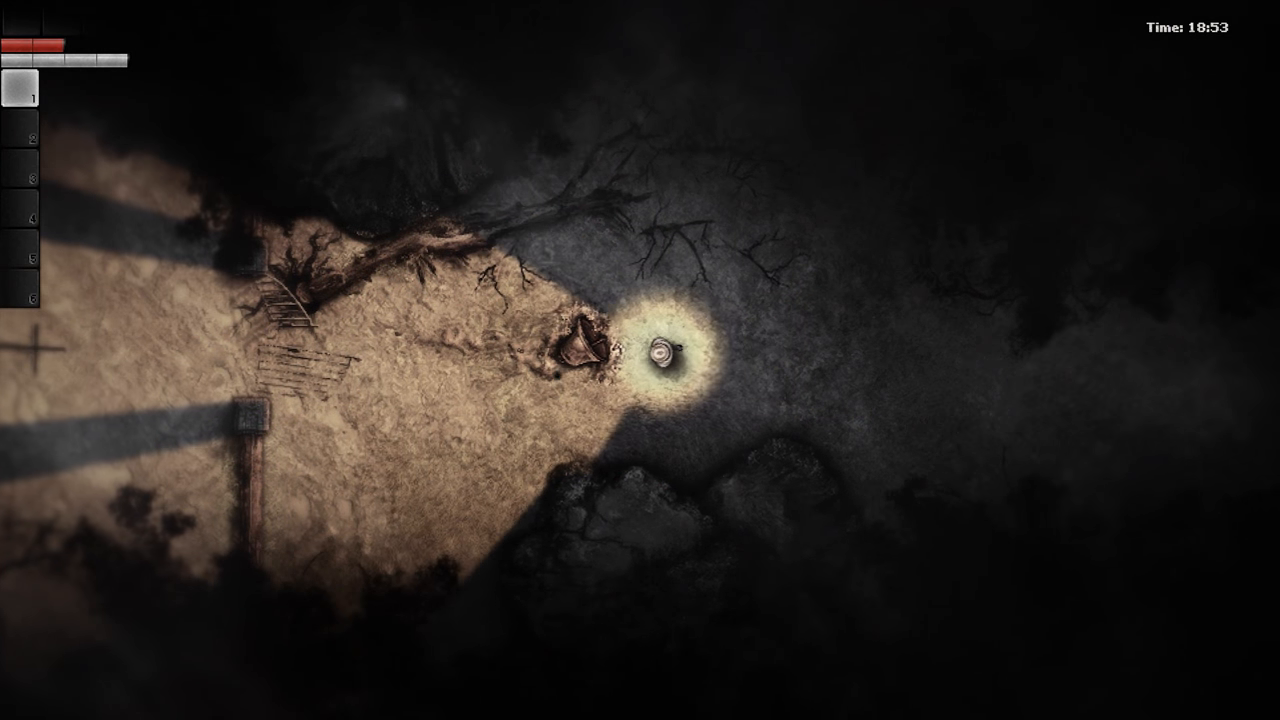
- Interact with the four-digit combination lock outside the hideout
{"action": "left_click", "coordinate": [660, 355]}
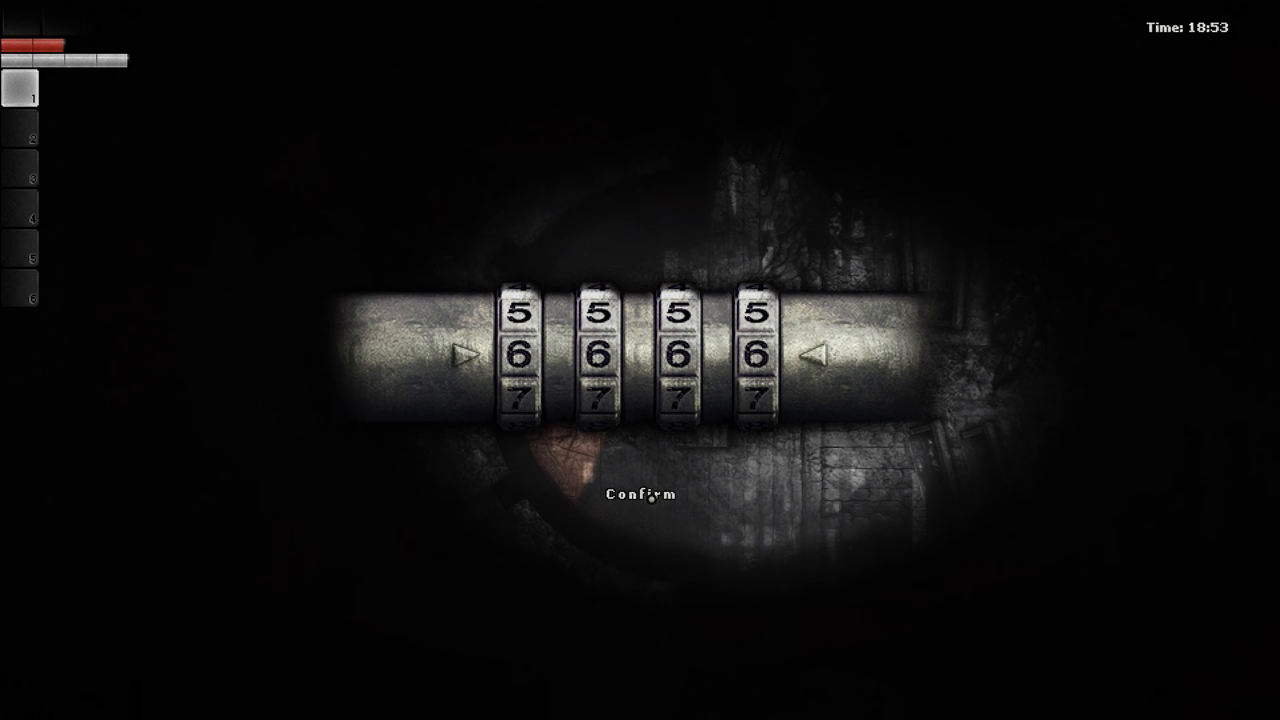
- Test codes on the combination lock, resetting the wheels between attempts
{"action": "left_click", "coordinate": [638, 494]}
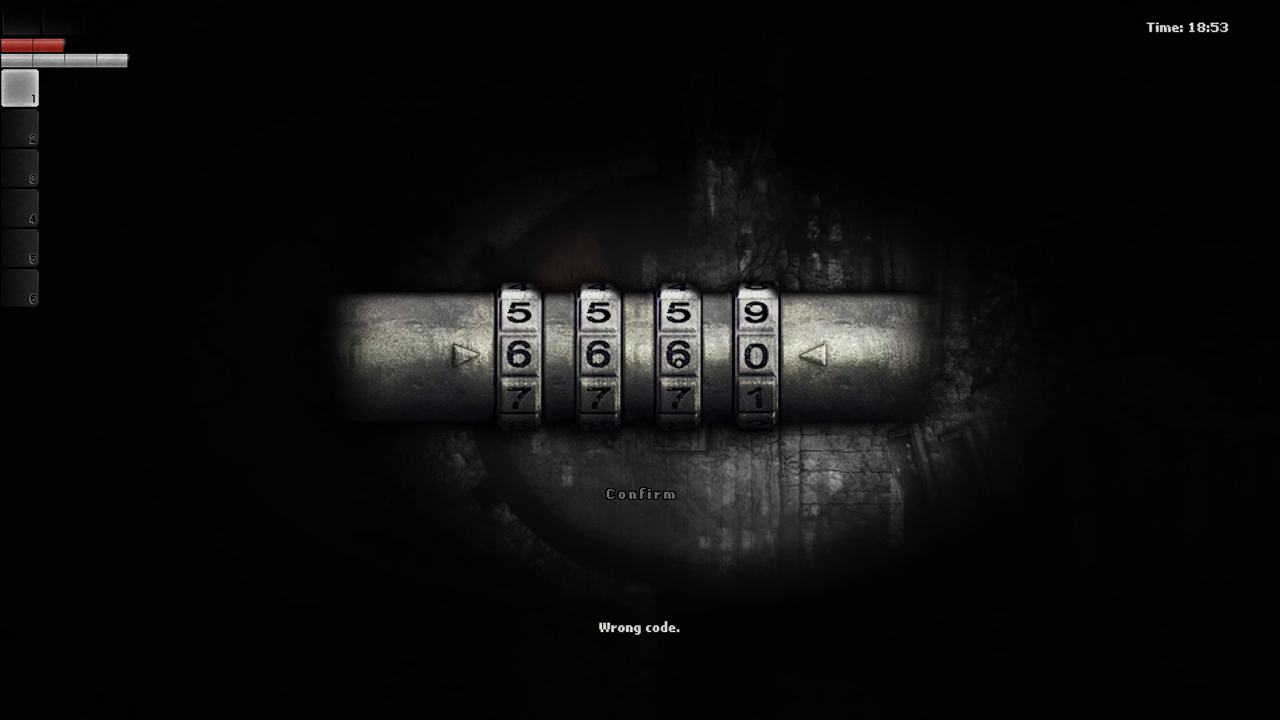
{"action": "left_click", "coordinate": [812, 360]}
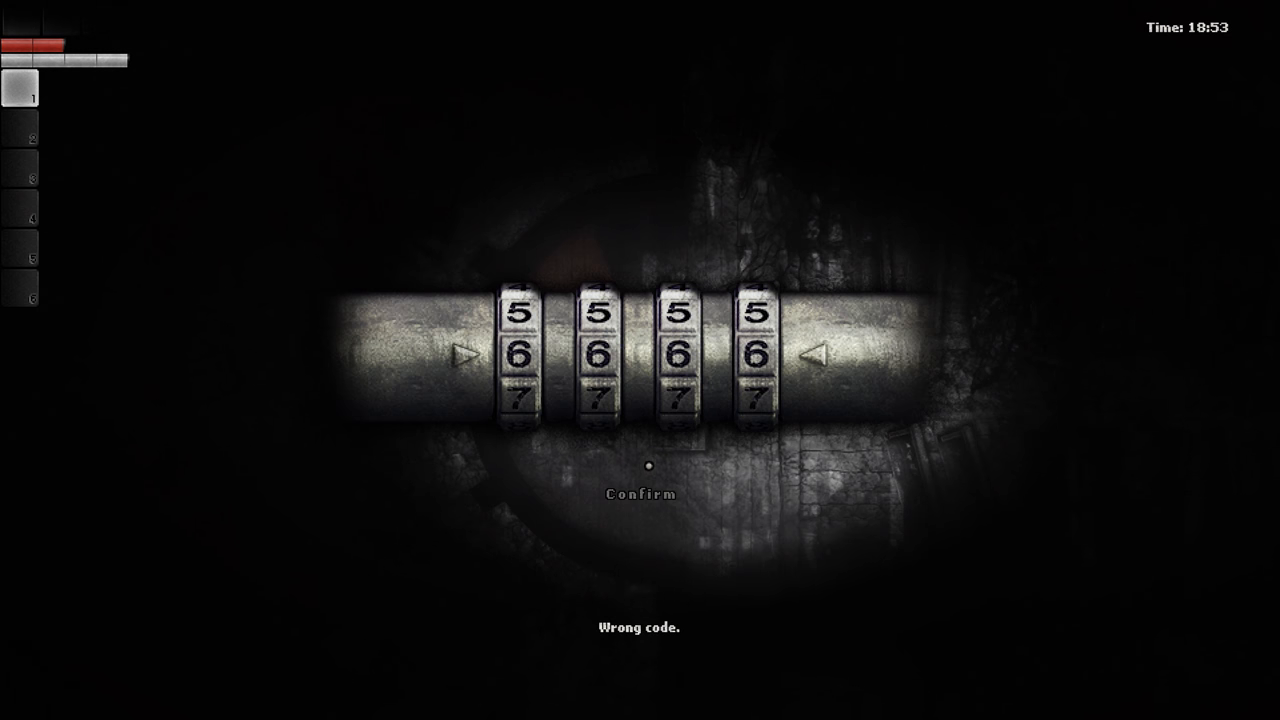
{"action": "left_click", "coordinate": [648, 493]}
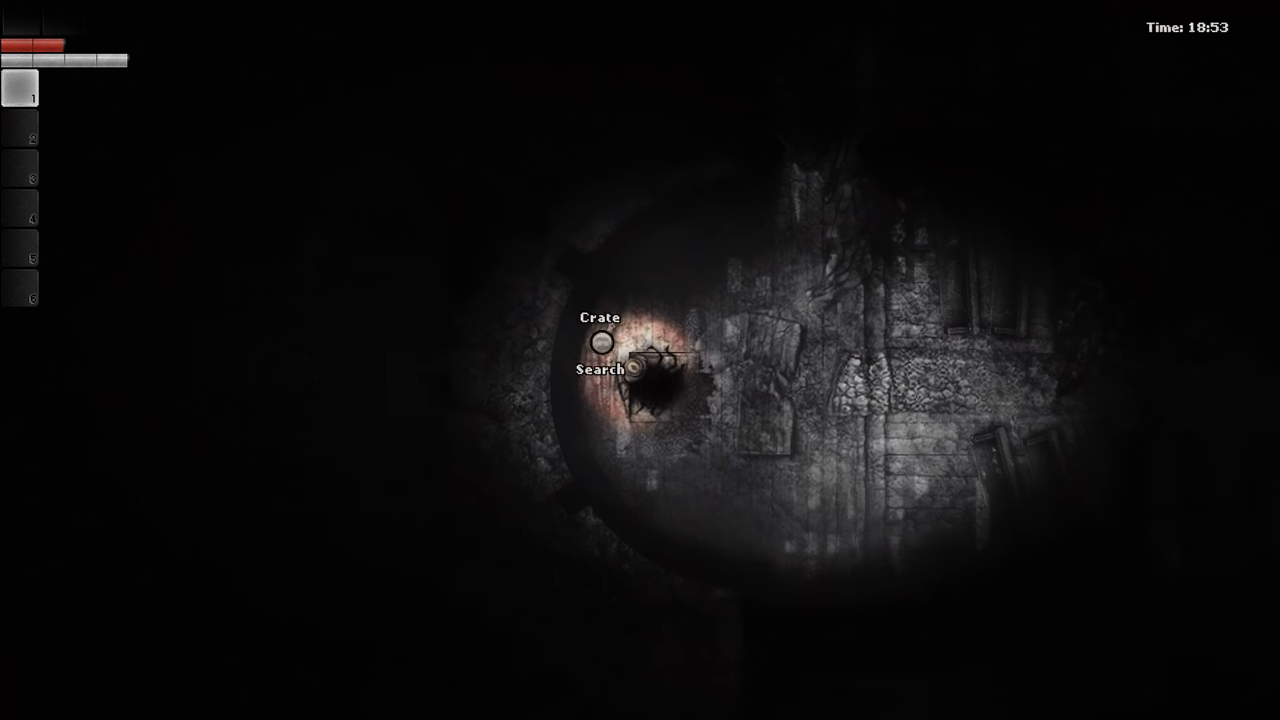
- Search the crate, open the door, and examine the scratched strange box
{"action": "left_click", "coordinate": [600, 370]}
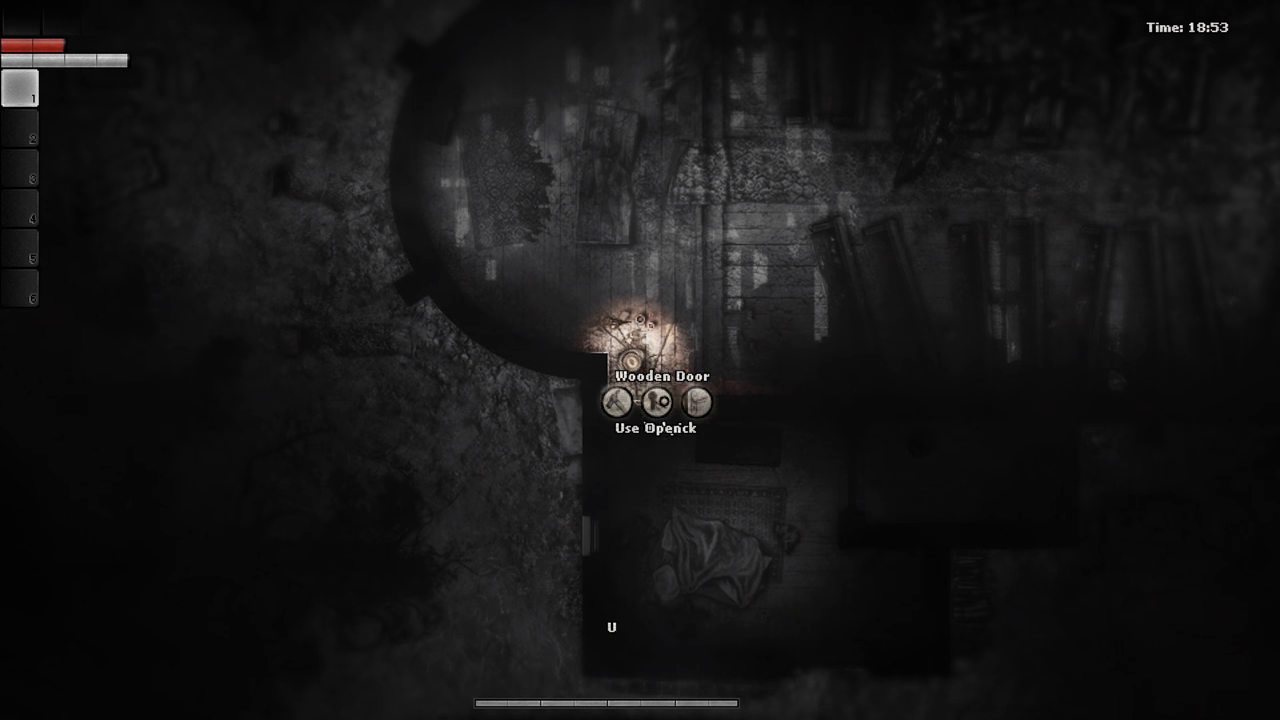
{"action": "left_click", "coordinate": [658, 408]}
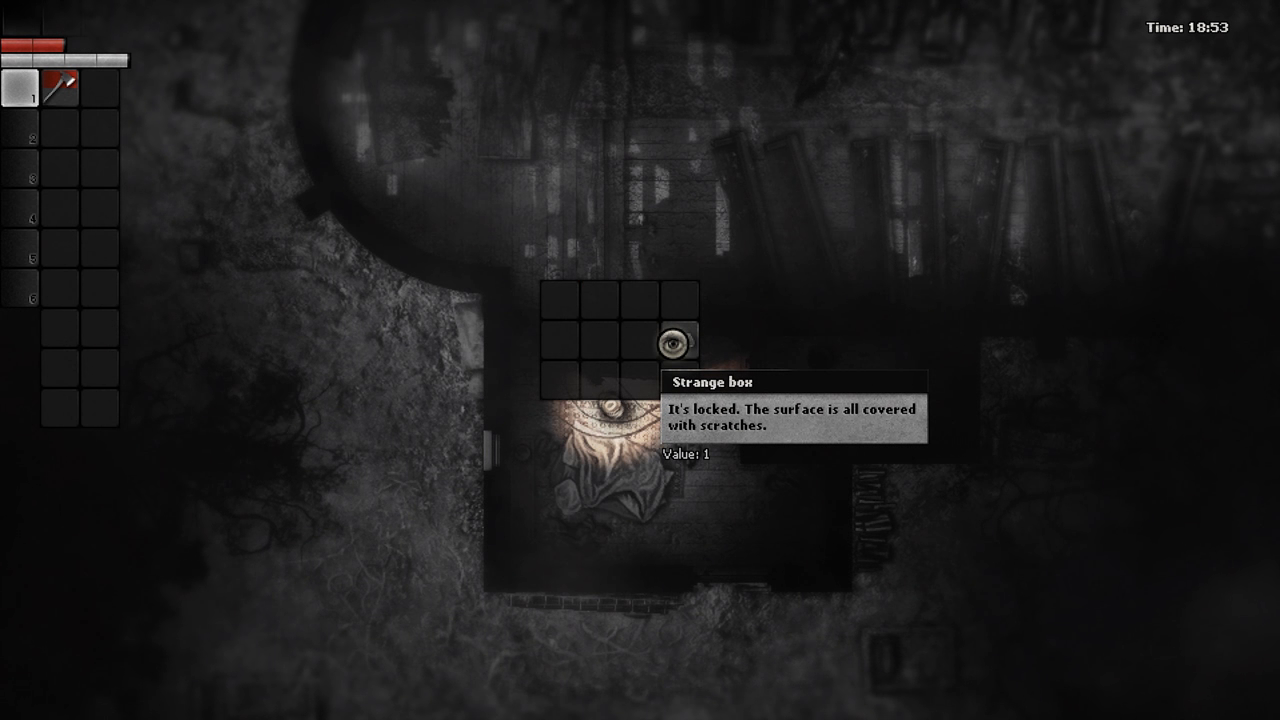
{"action": "left_click", "coordinate": [670, 340]}
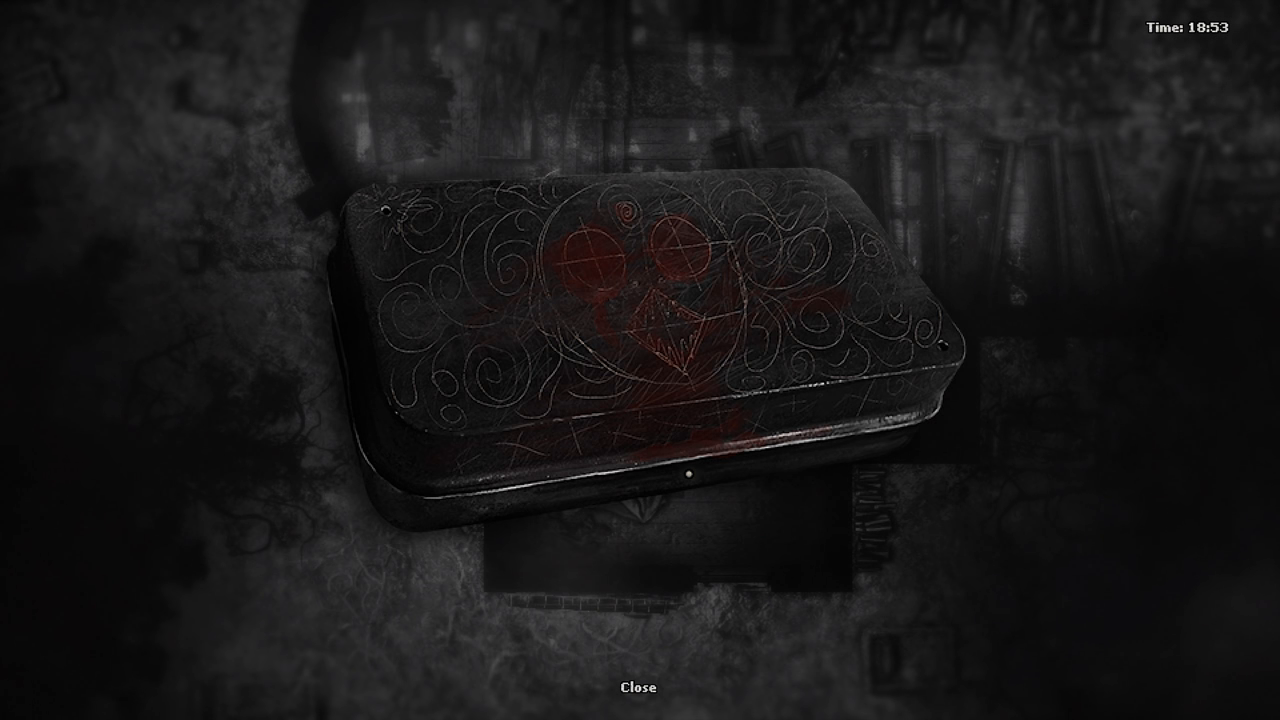
{"action": "left_click", "coordinate": [653, 687]}
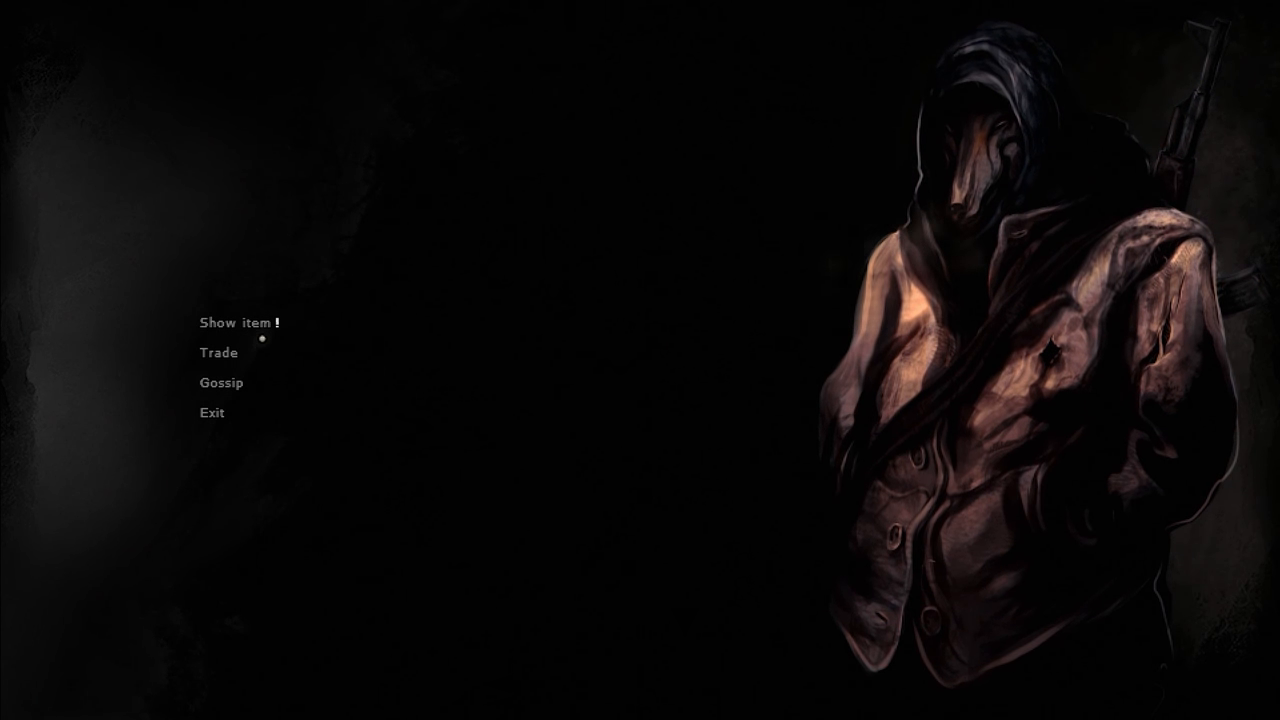
- Choose Show item and present a carried item to the wolfman
{"action": "left_click", "coordinate": [238, 322]}
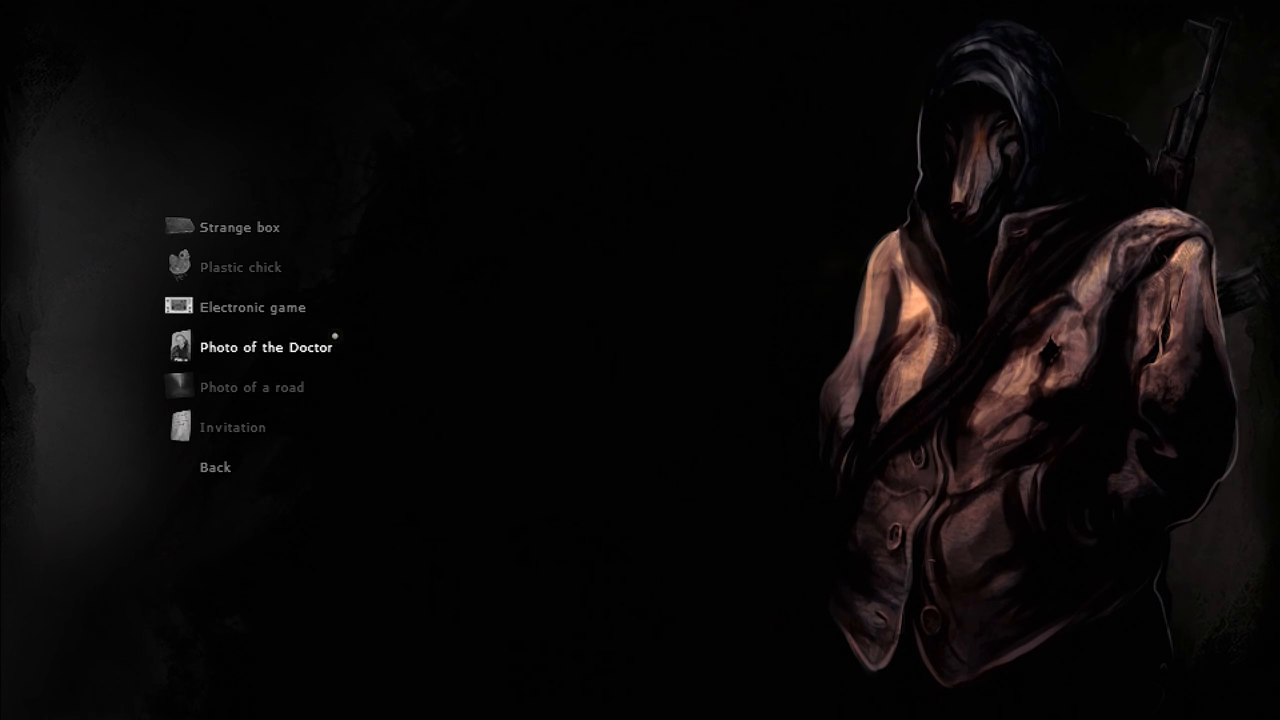
{"action": "left_click", "coordinate": [266, 347]}
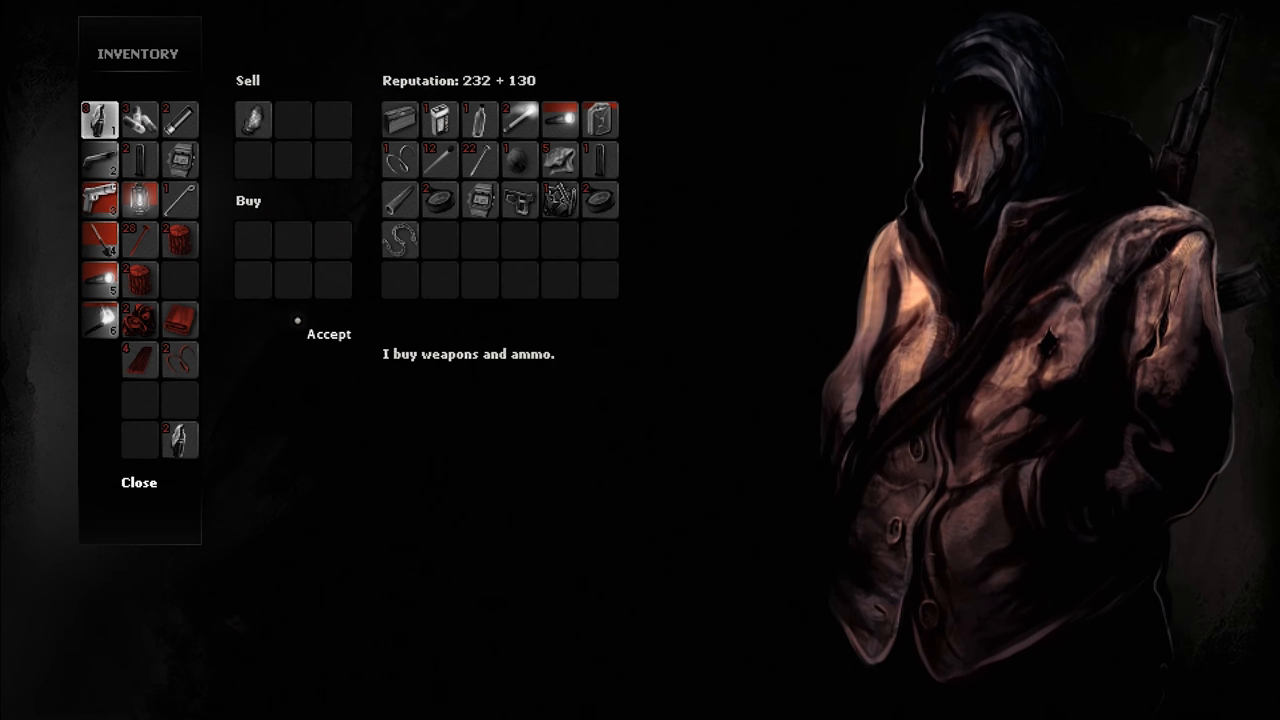
{"action": "mouse_move", "coordinate": [560, 198]}
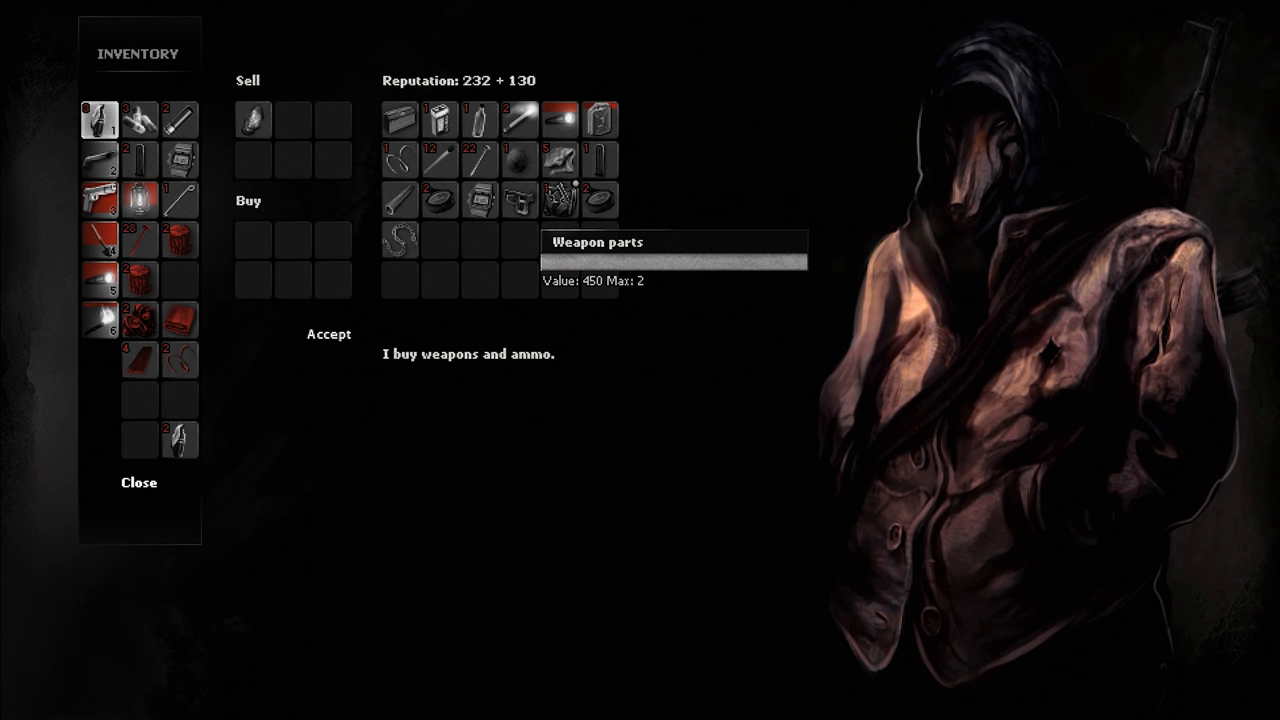
{"action": "mouse_move", "coordinate": [601, 120]}
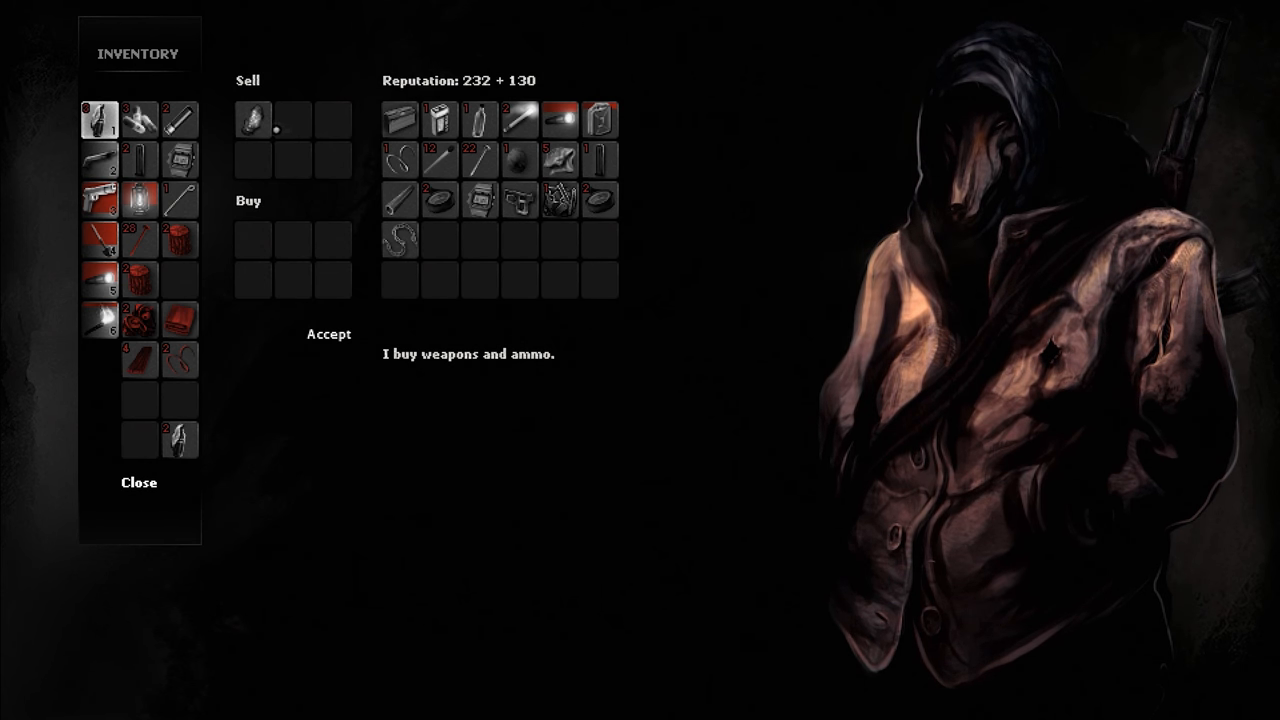
{"action": "mouse_move", "coordinate": [560, 200]}
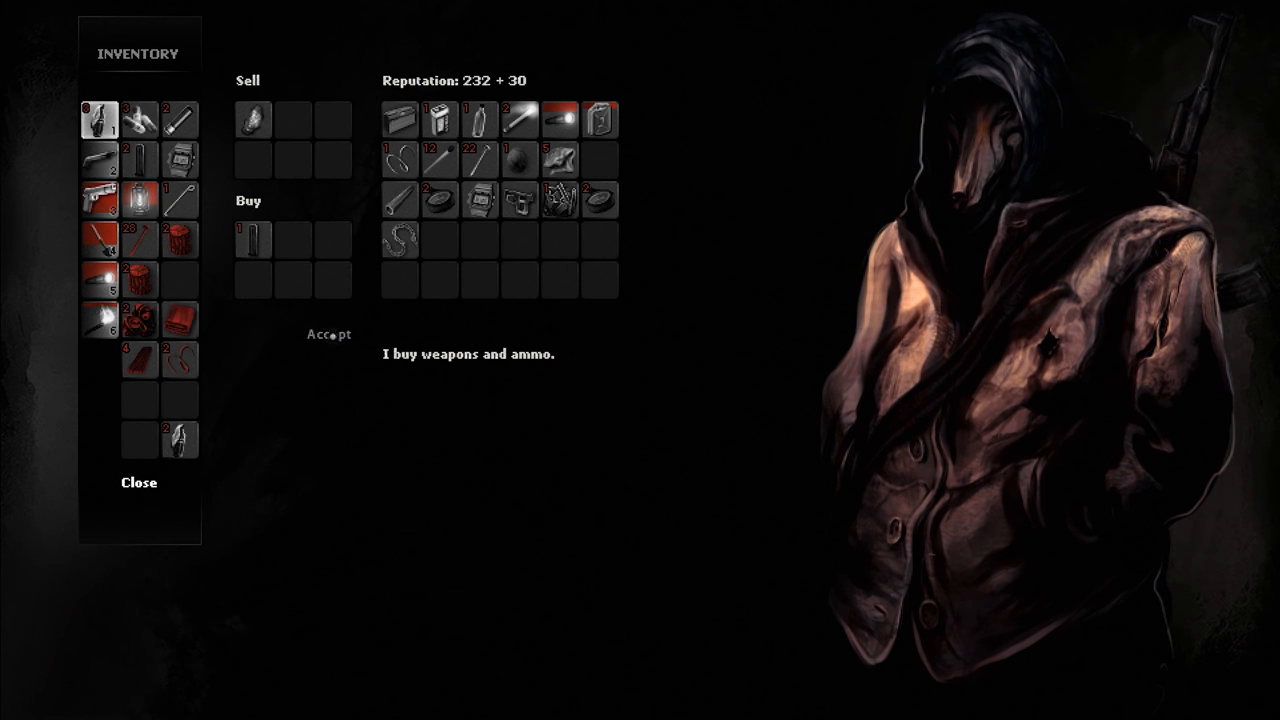
- Accept the barter exchanging weapon parts for the wolfman's item
{"action": "left_click", "coordinate": [328, 334]}
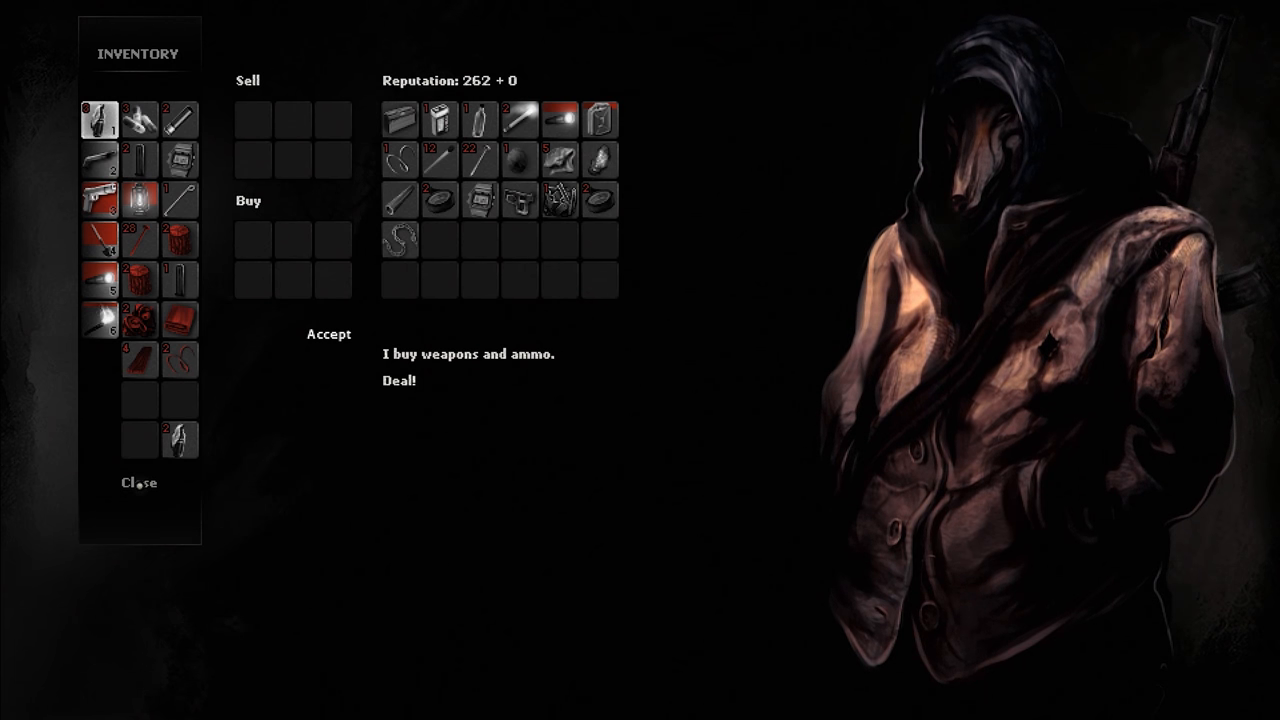
- Close the trade screen to return to the wolfman's dialogue menu
{"action": "left_click", "coordinate": [138, 482]}
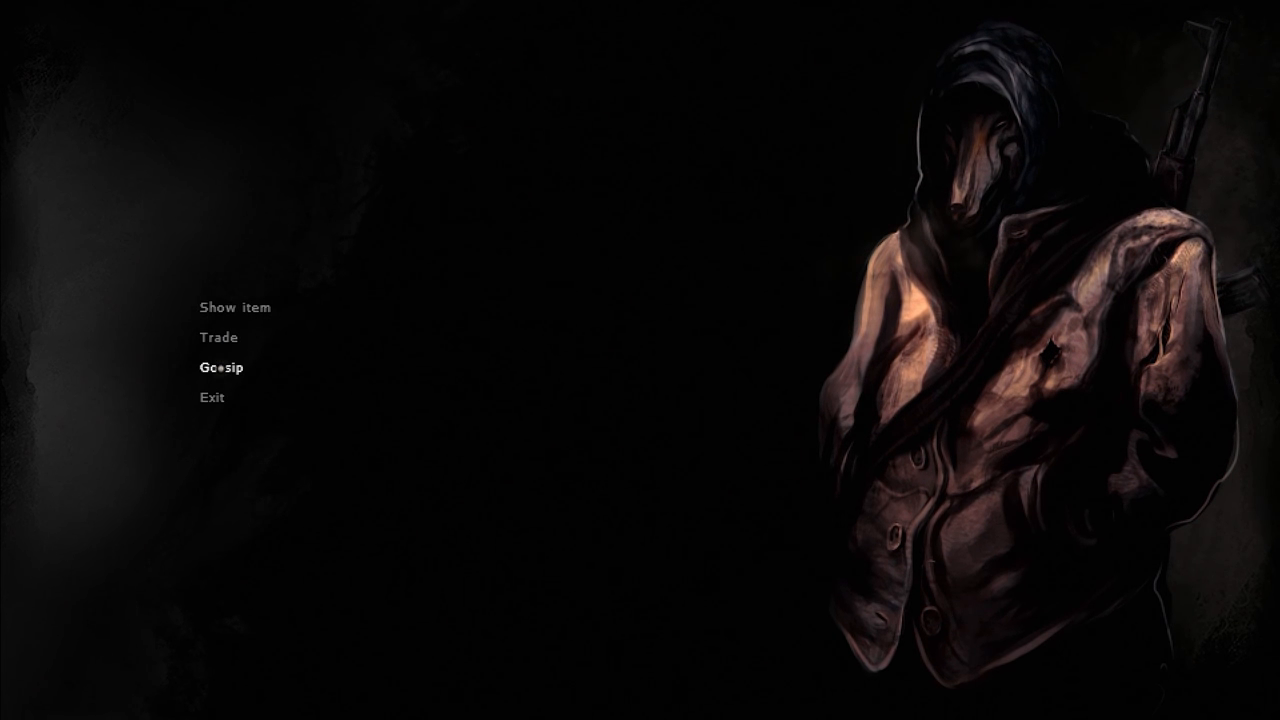
- Leave the wolfman dialogue and walk through the wooden door to the hideout workbench
{"action": "left_click", "coordinate": [219, 367]}
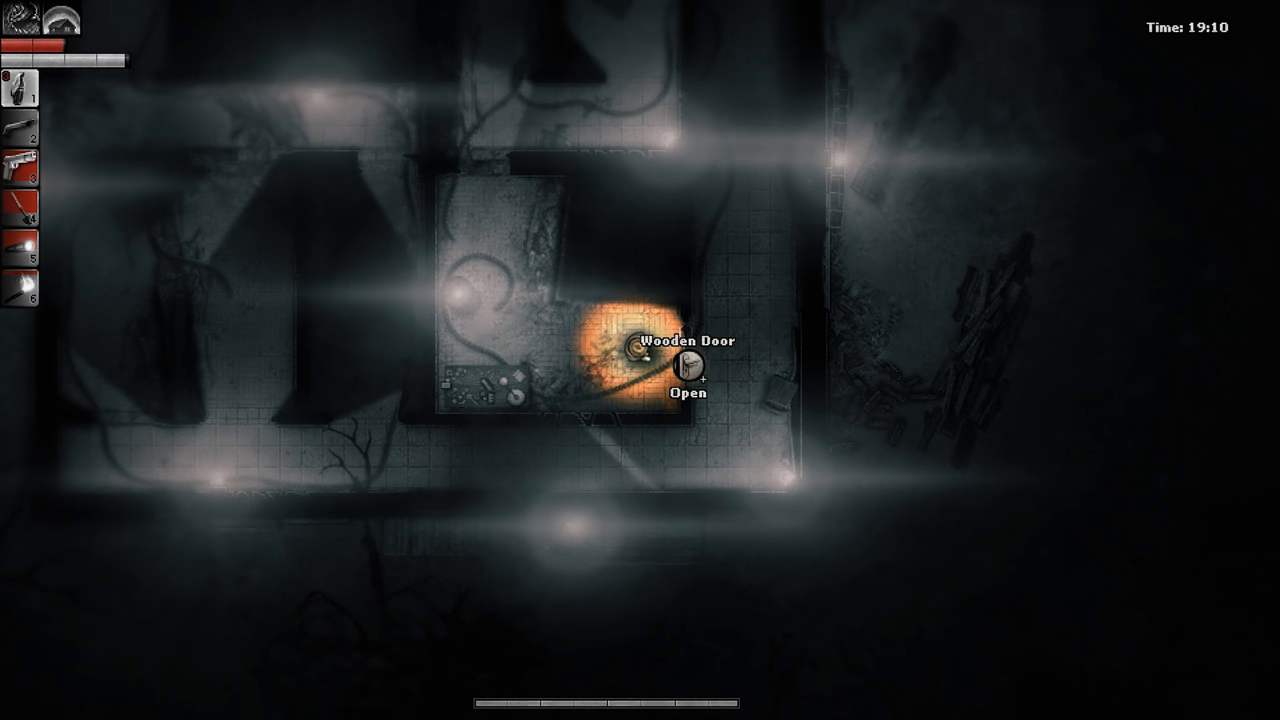
{"action": "left_click", "coordinate": [688, 360]}
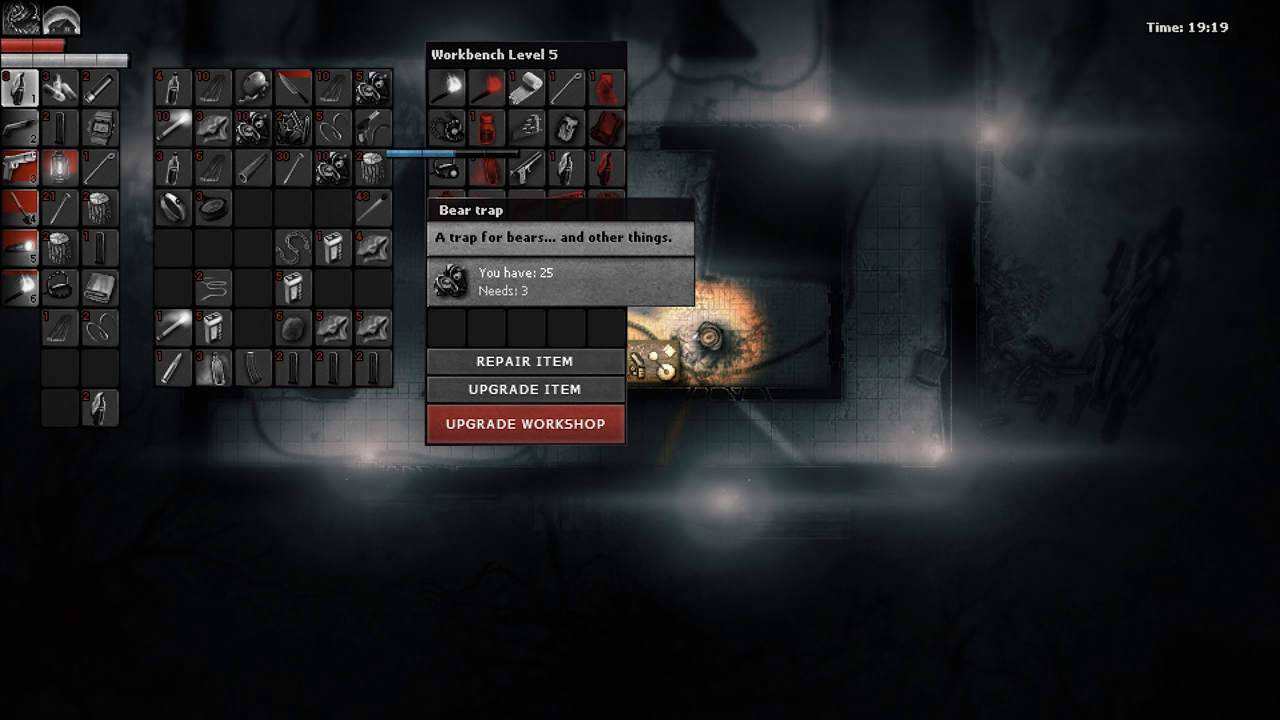
- Craft one bear trap at the Level 5 workbench, then reopen its recipe list
{"action": "left_click", "coordinate": [524, 361]}
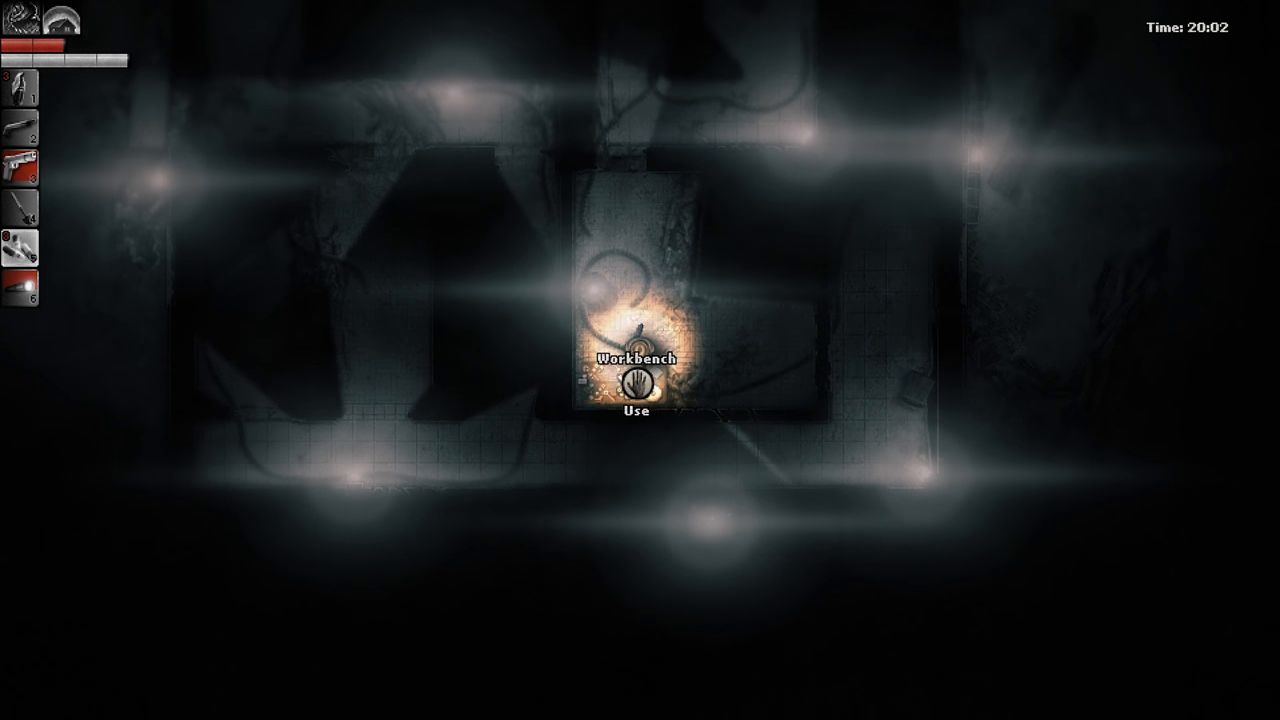
{"action": "left_click", "coordinate": [633, 383]}
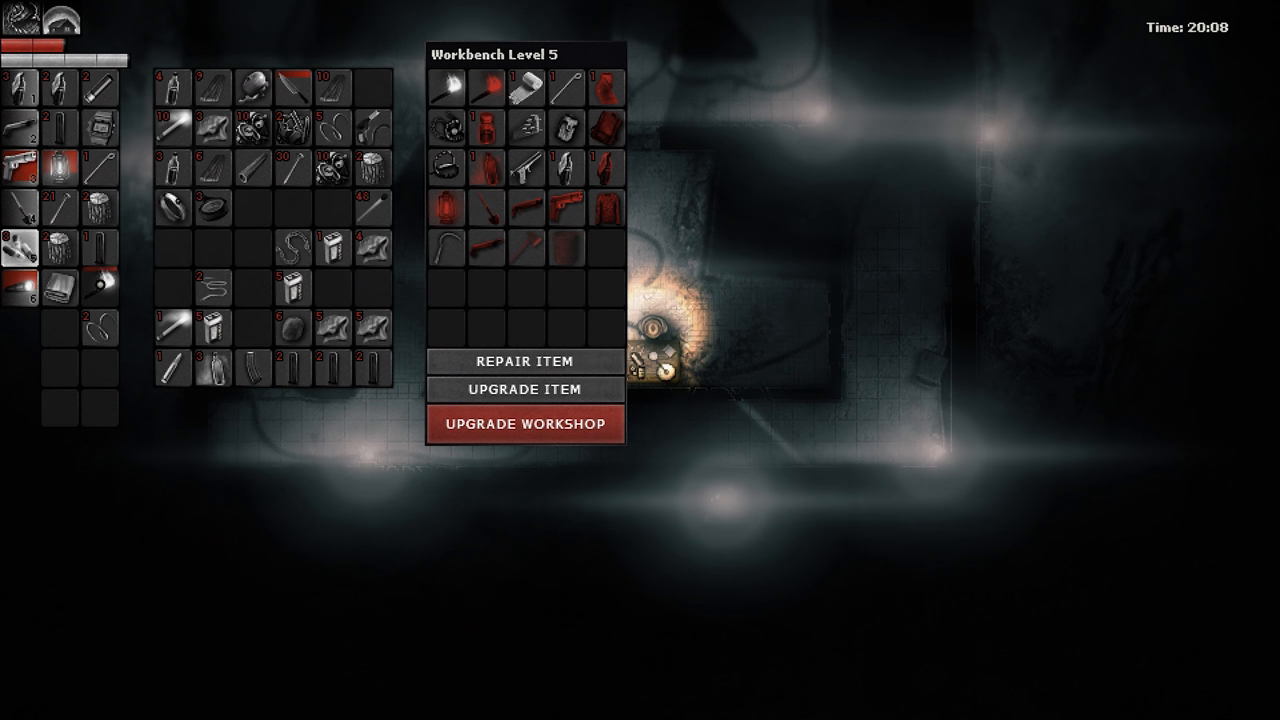